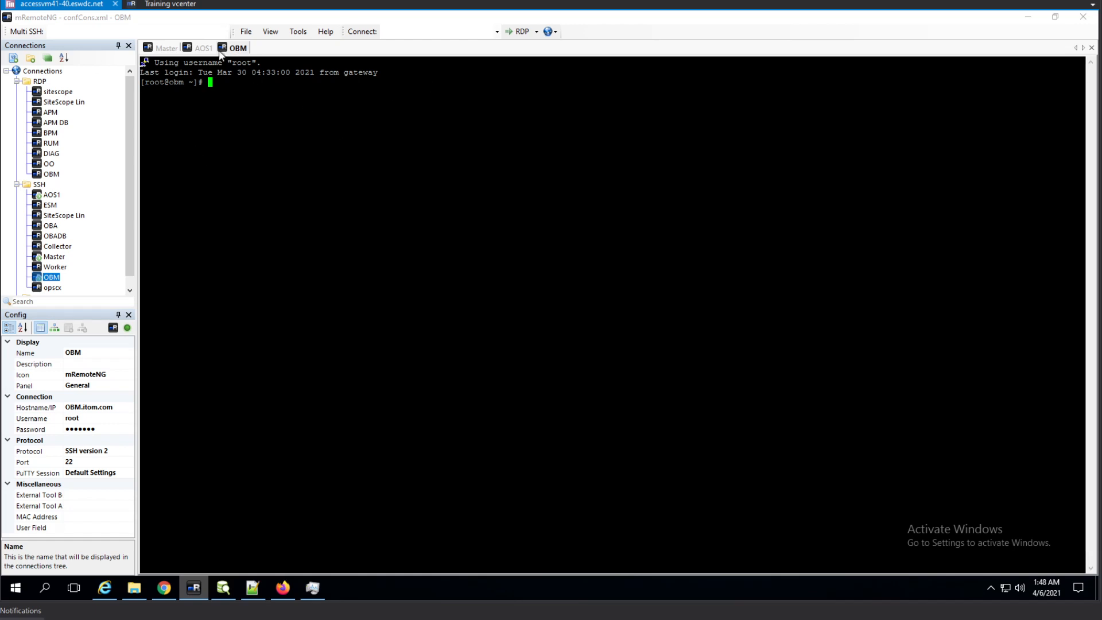
Step: Glance at the aos1 session, then return to the OBM server's shell
{"action": "left_click", "coordinate": [199, 48]}
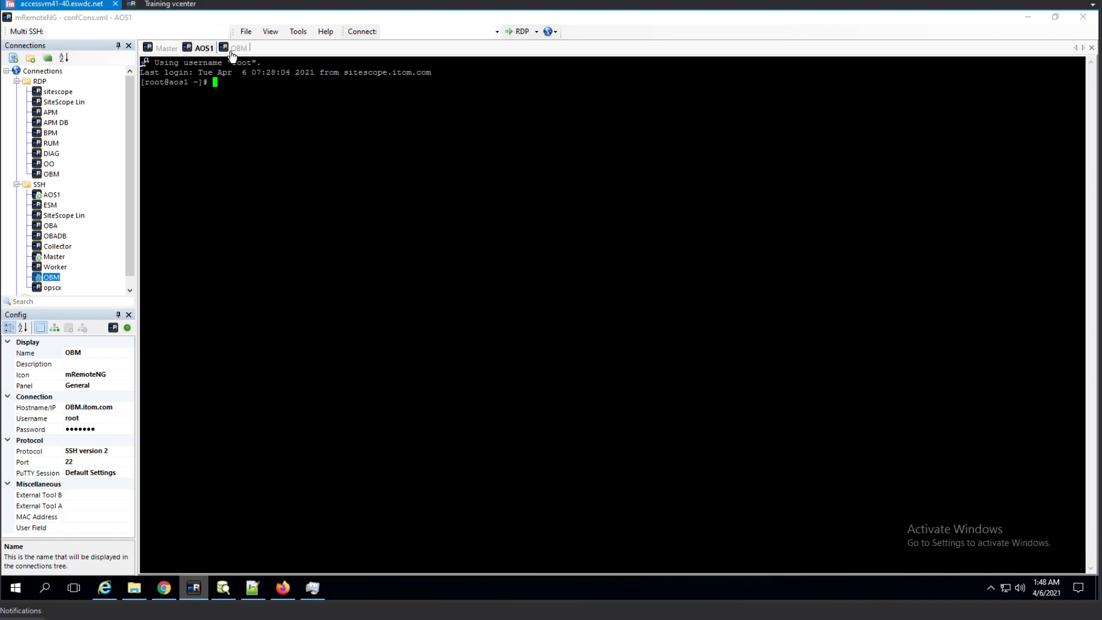
{"action": "left_click", "coordinate": [229, 47]}
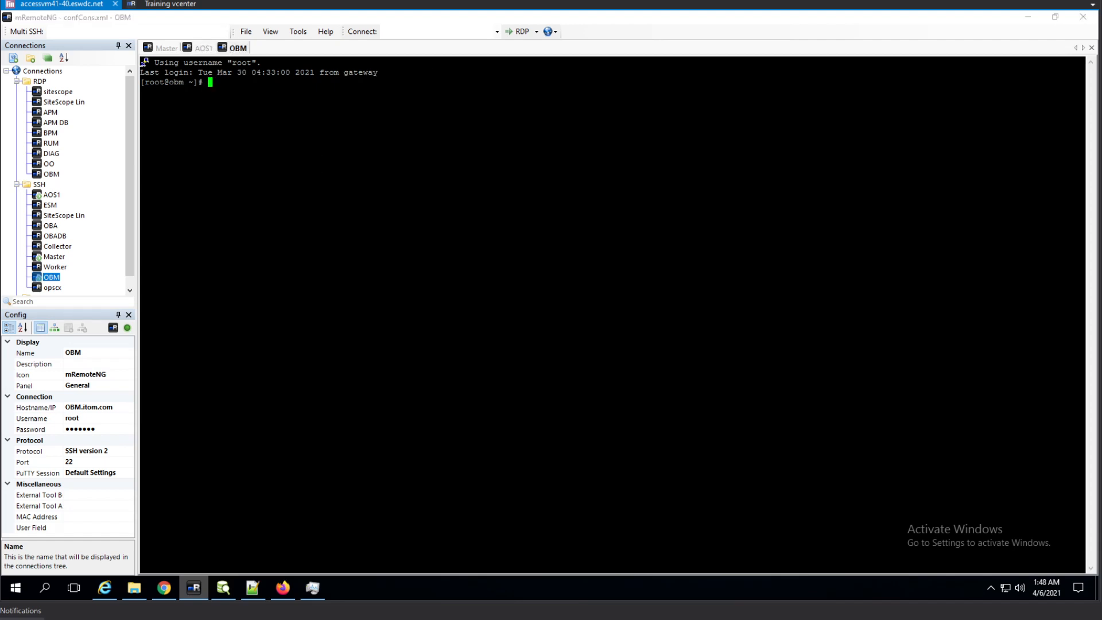
{"action": "mouse_move", "coordinate": [279, 157]}
{"action": "type", "text": "ll"}
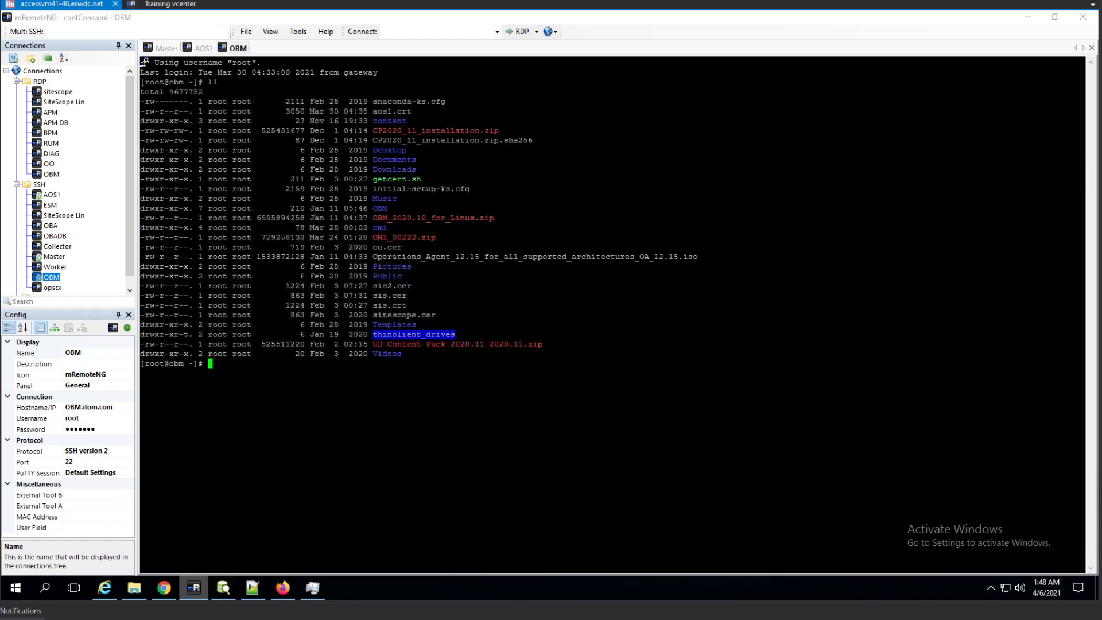
Step: Mount the Operations_Agent_12.15 ISO at /mnt/oa and cd to /opt/HP/BSM/opr/bin
{"action": "type", "text": "Operations_Agent_12.15_for_all_supported_architectures_OA_12.15.iso"}
{"action": "type", "text": "mkdir /mnt/oa"}
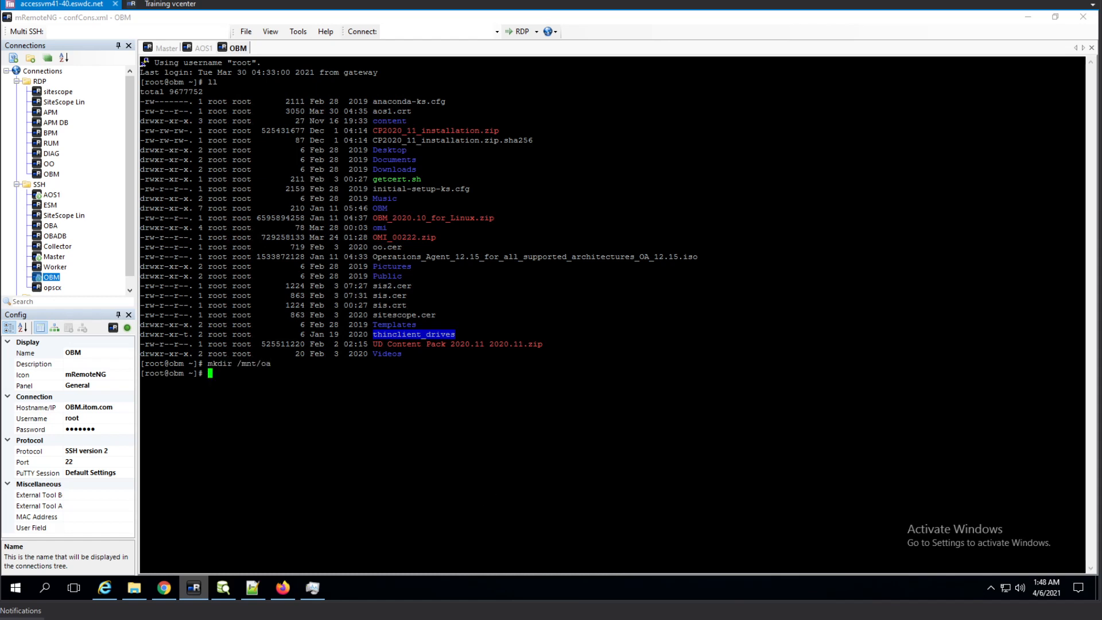
{"action": "type", "text": "mount /root/Operations_Agent_12.15_for_all_supported_architectures_OA_12.15.iso /mnt/oa"}
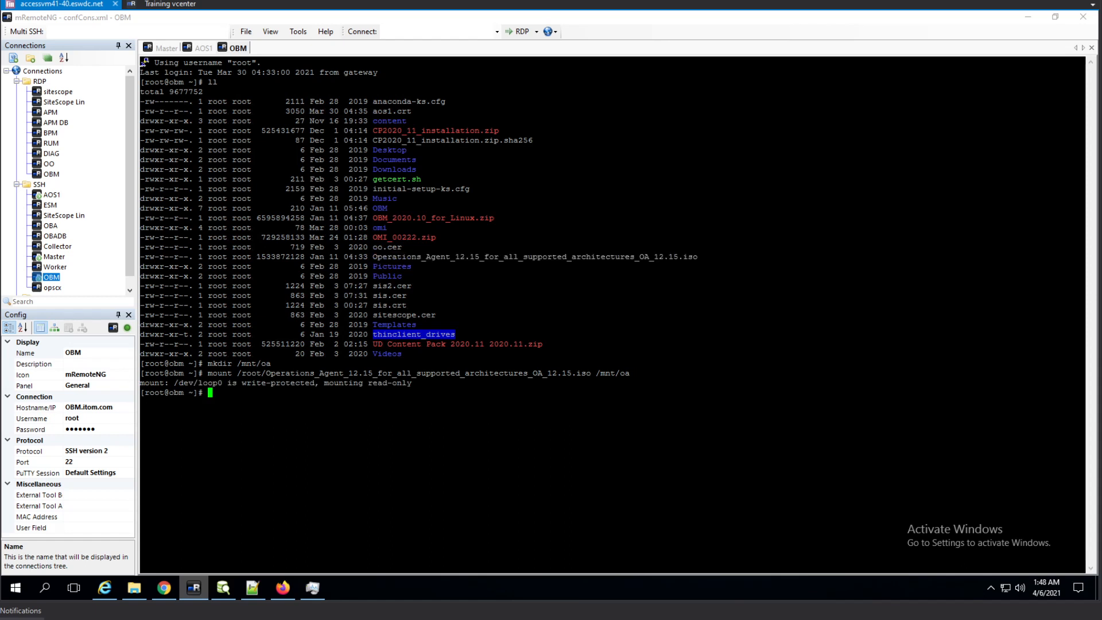
{"action": "type", "text": "cd /opt/HP/BSM/opr/bin"}
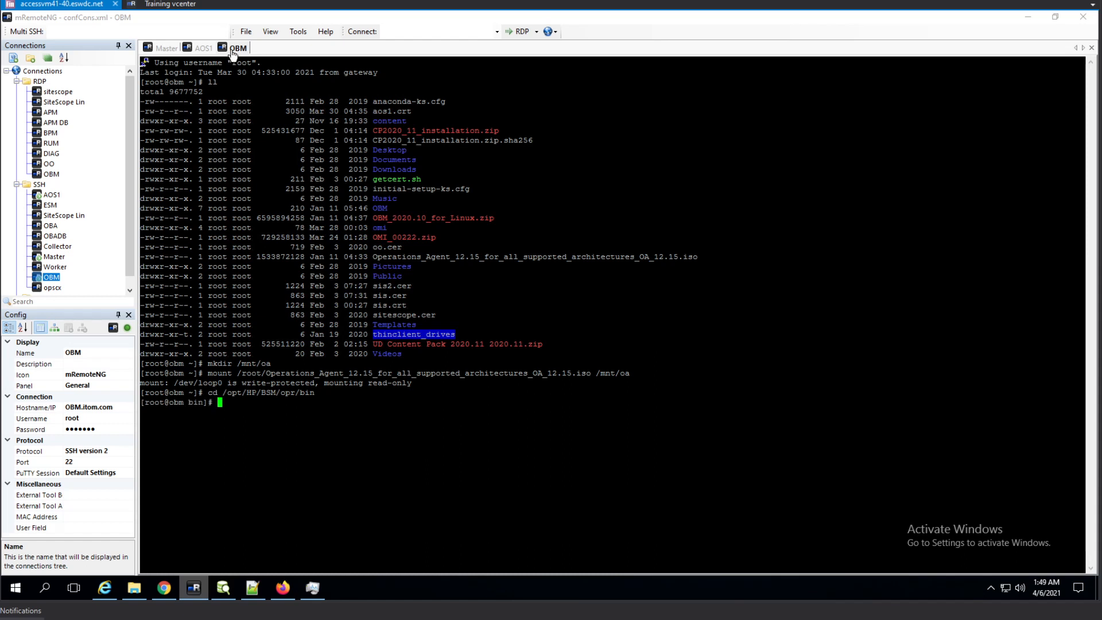
Step: In PuTTY Settings > Window > Appearance, set the OBM session font to 12-point and apply
{"action": "right_click", "coordinate": [232, 48]}
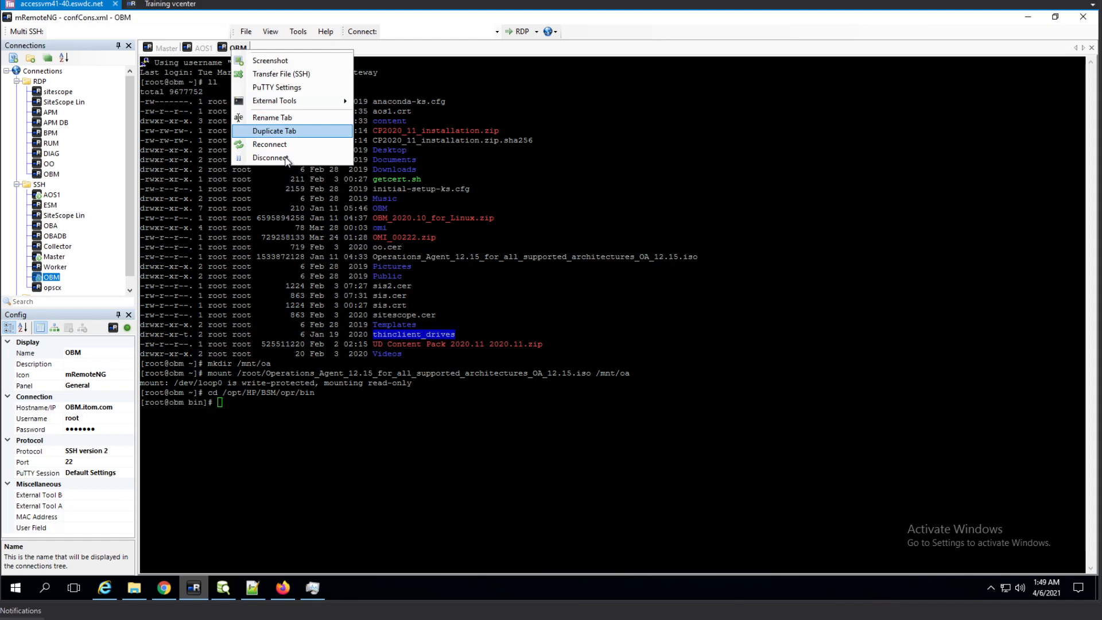
{"action": "left_click", "coordinate": [277, 87]}
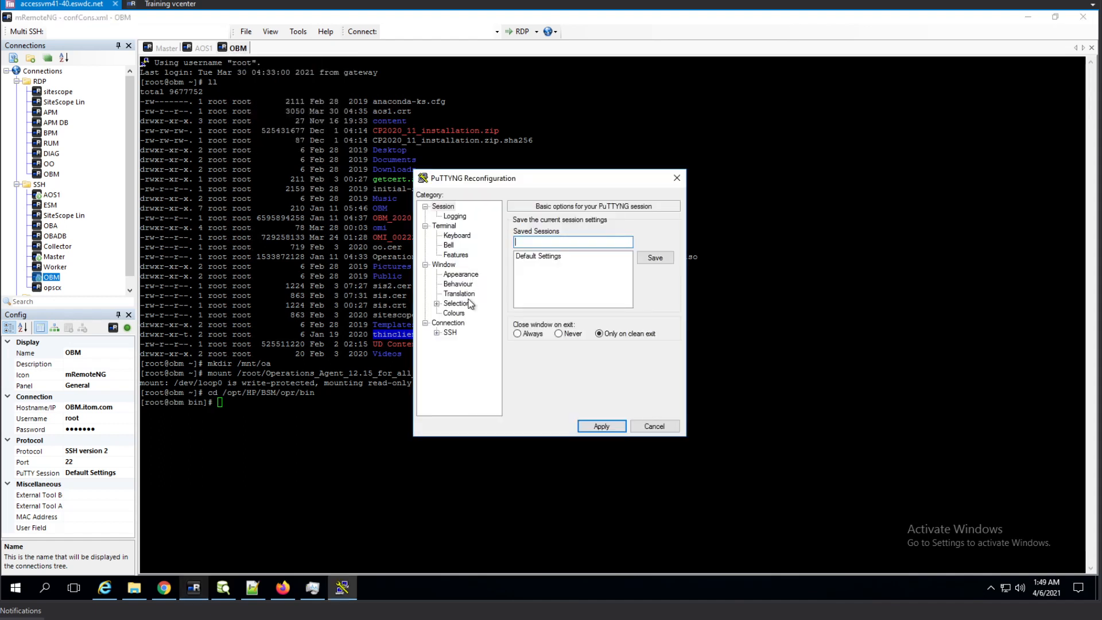
{"action": "left_click", "coordinate": [460, 274]}
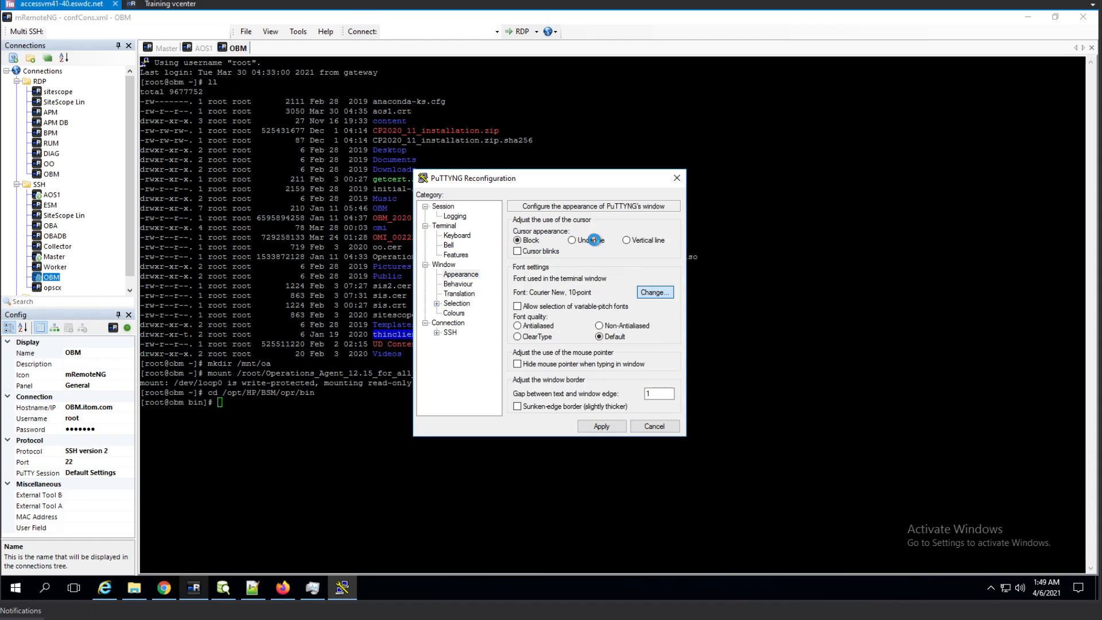
{"action": "left_click", "coordinate": [654, 293]}
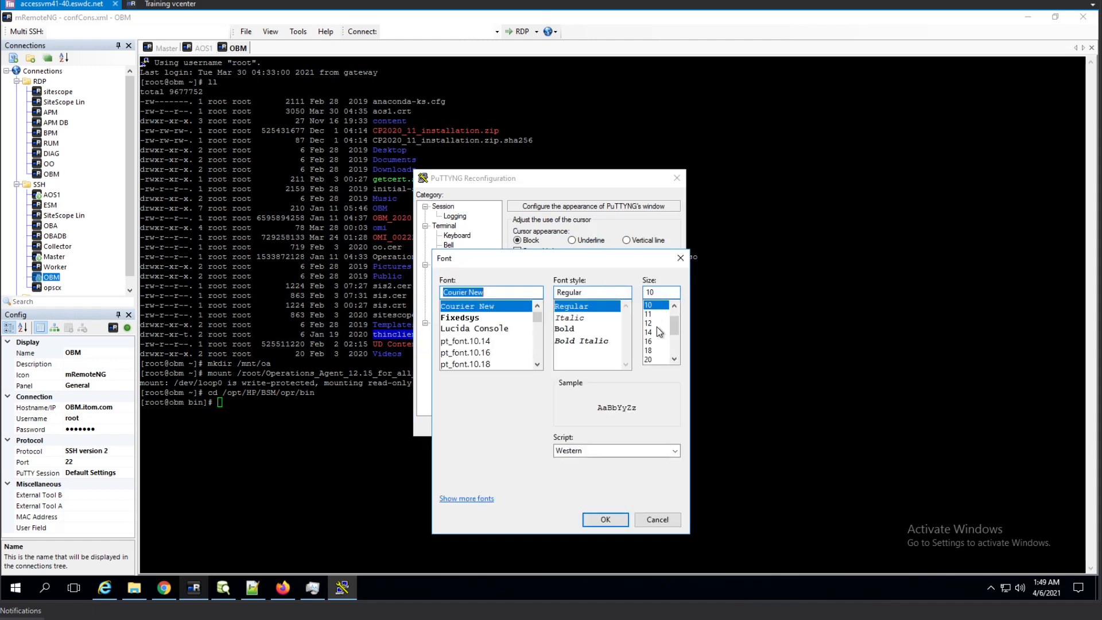
{"action": "left_click", "coordinate": [604, 520]}
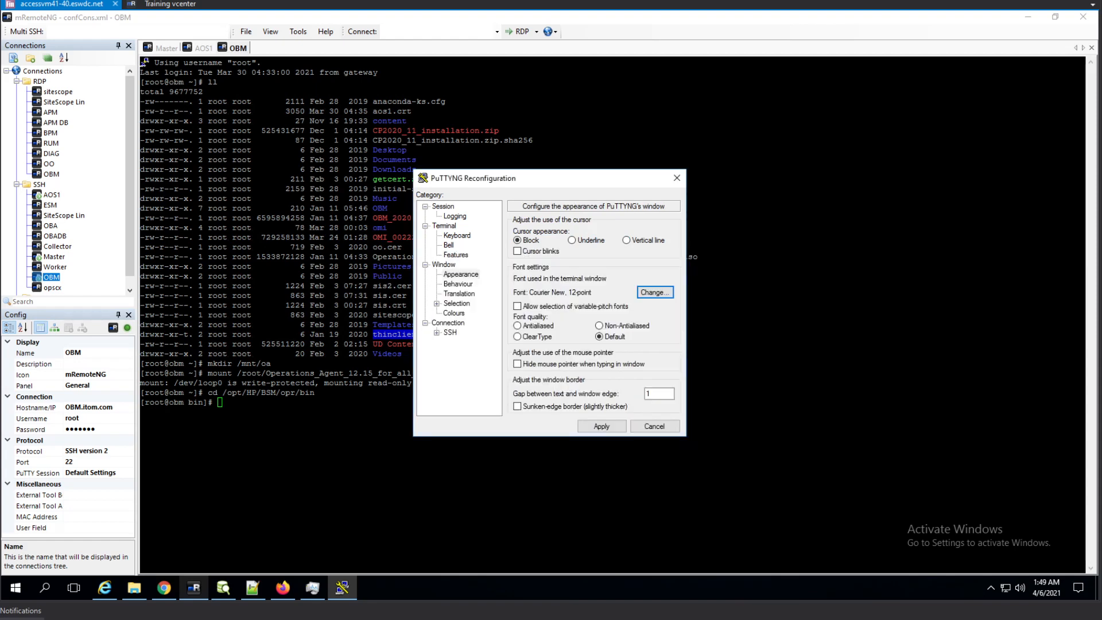
{"action": "left_click", "coordinate": [654, 426]}
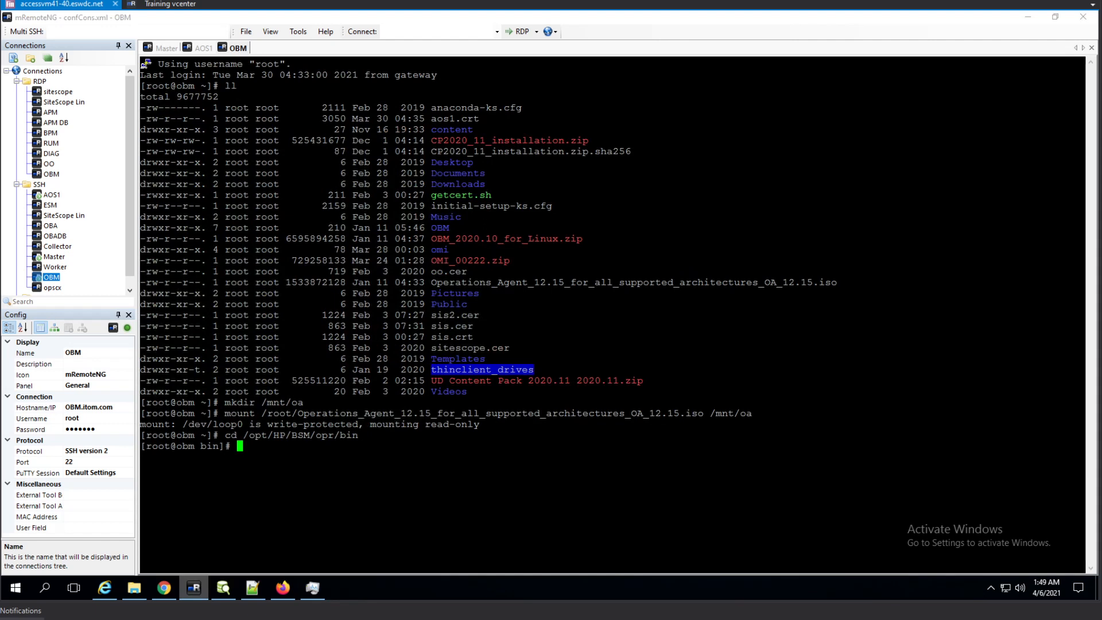
{"action": "mouse_move", "coordinate": [457, 471]}
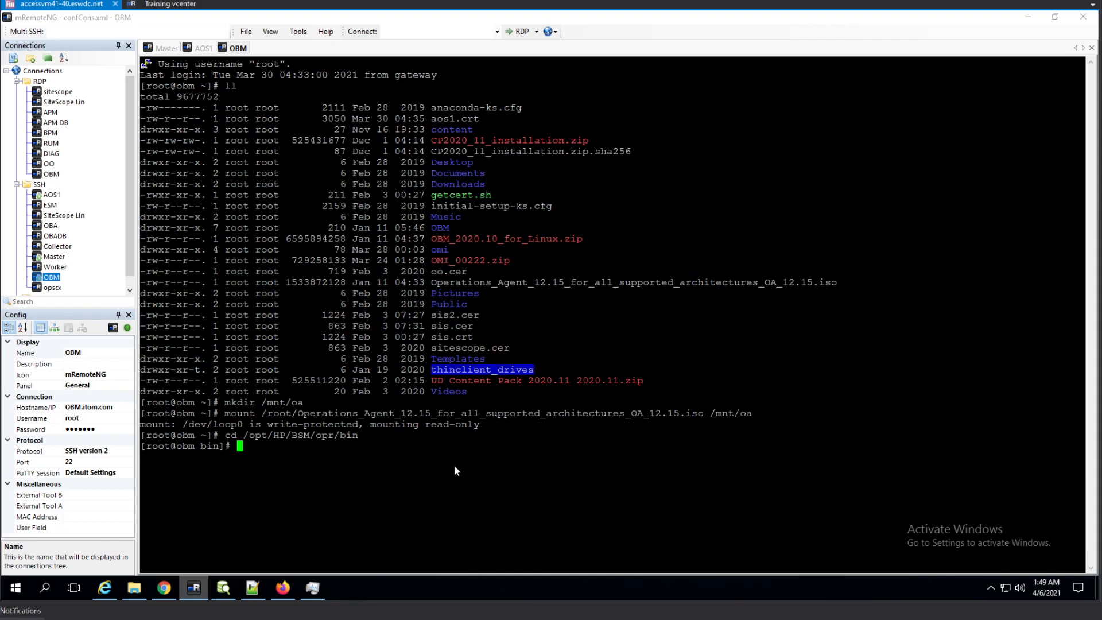
Step: Run opr-package-manager.sh as admin with -upload_packages OVO-Agent.xml from /mnt/oa/packages/
{"action": "type", "text": "./opr-package-manager.sh -username admin -password Hel1um34_Ale2 -upload_packages OVO-Agent.xml -input /mnt/oa/packages/"}
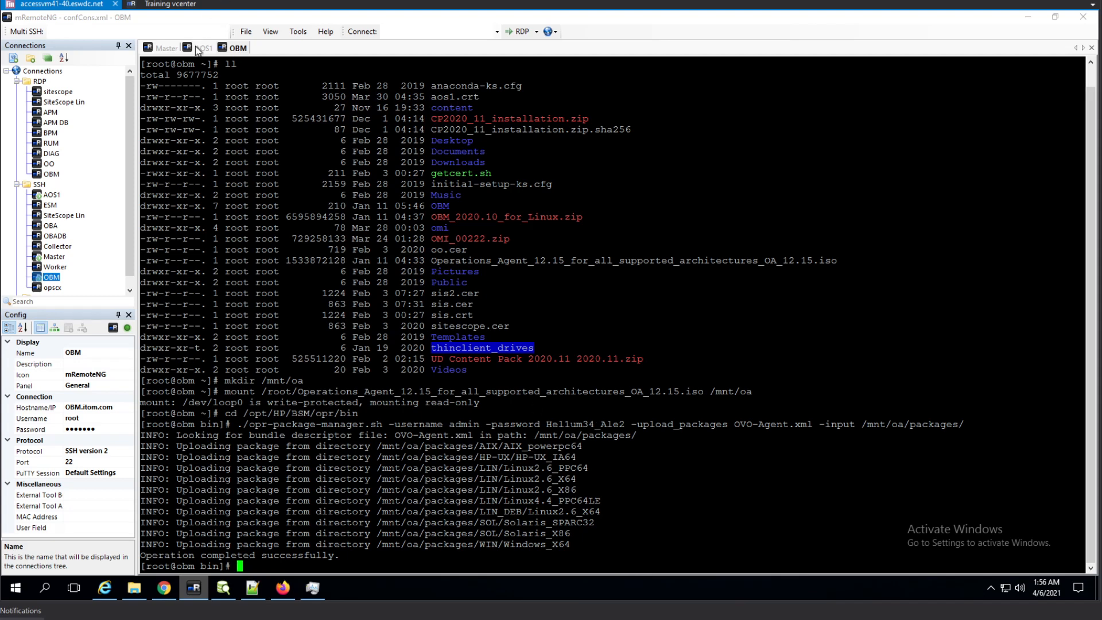
Step: On aos1, run /opt/OV/bin/ovc -version, which reports Control 12.12.010
{"action": "left_click", "coordinate": [201, 47]}
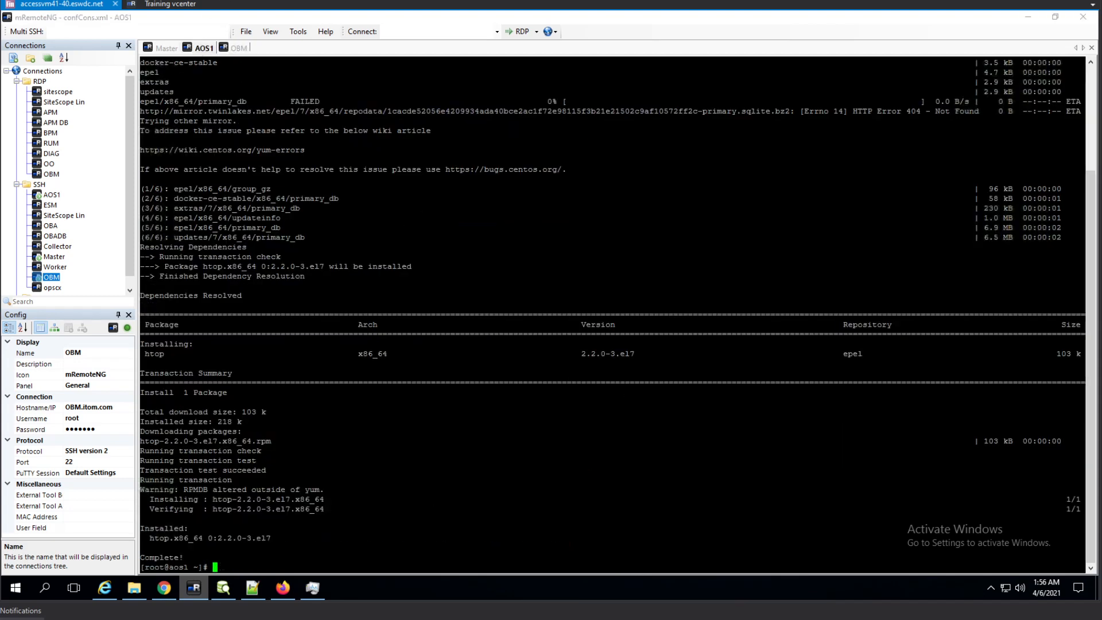
{"action": "type", "text": "/opt/OV/bin/ovc -version"}
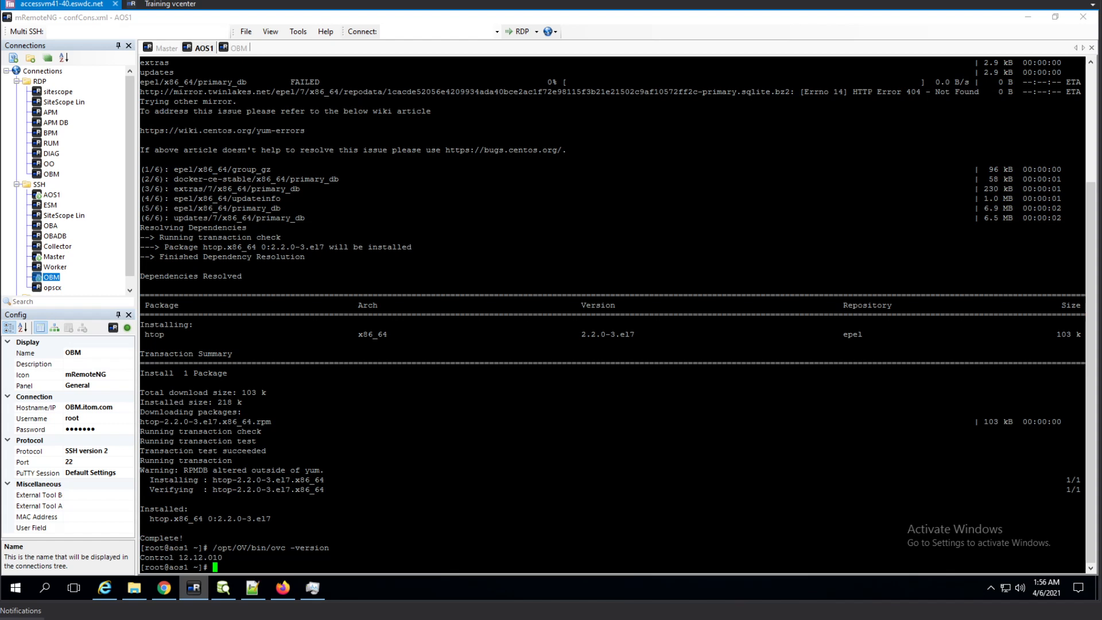
{"action": "mouse_move", "coordinate": [193, 587]}
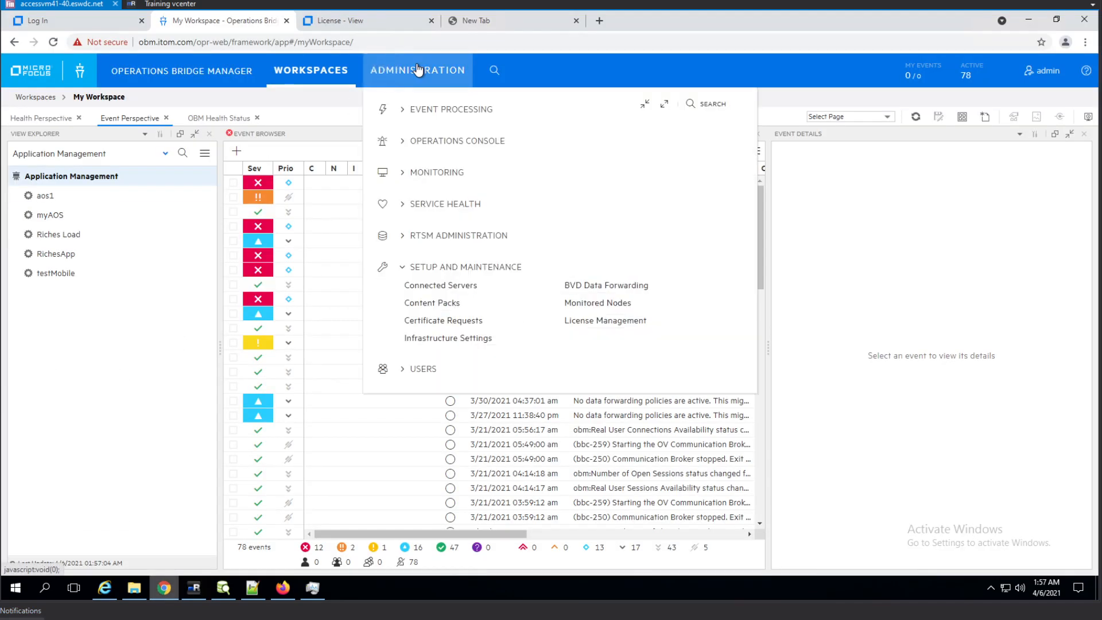
{"action": "mouse_move", "coordinate": [560, 259]}
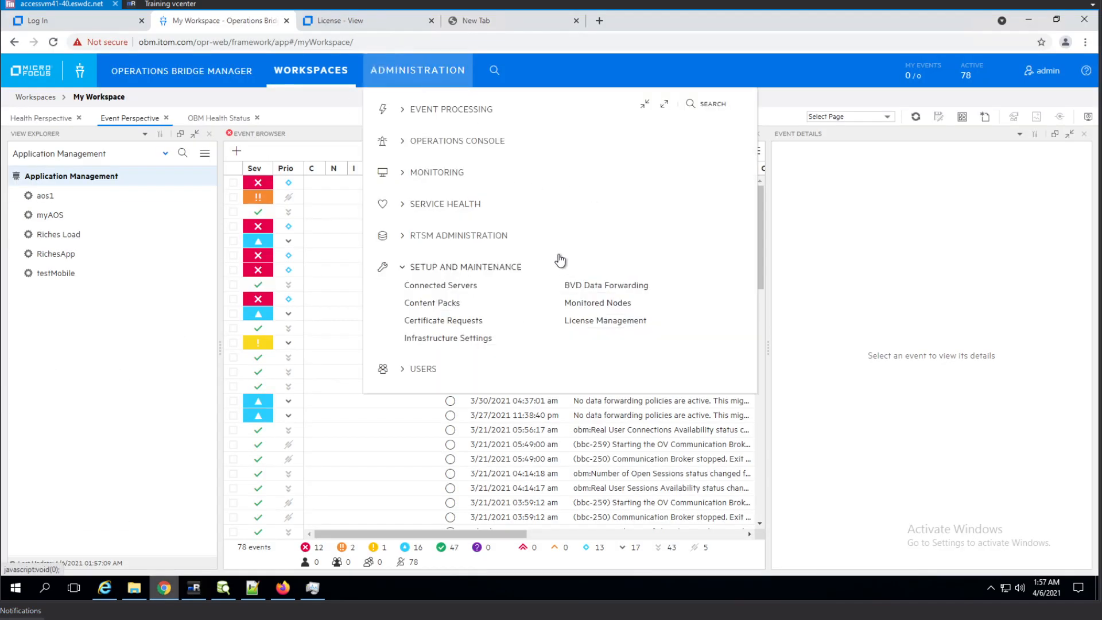
{"action": "mouse_move", "coordinate": [491, 308]}
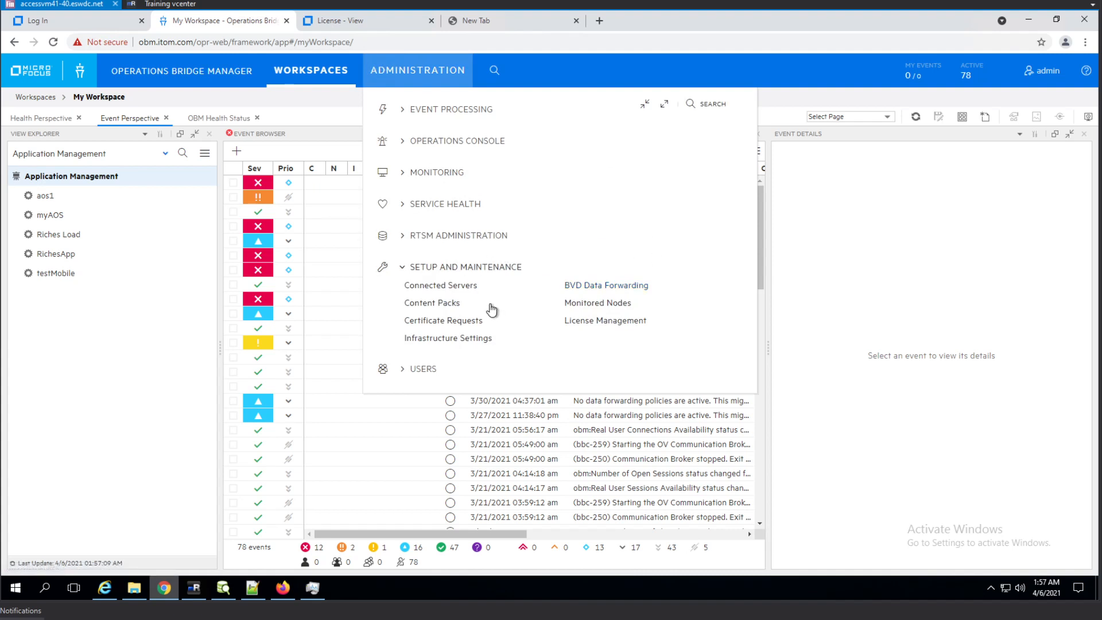
Step: On Monitored Nodes, apply the predefined filter Nodes with Operations Agent, showing aos1 at 12.12.010
{"action": "left_click", "coordinate": [597, 303]}
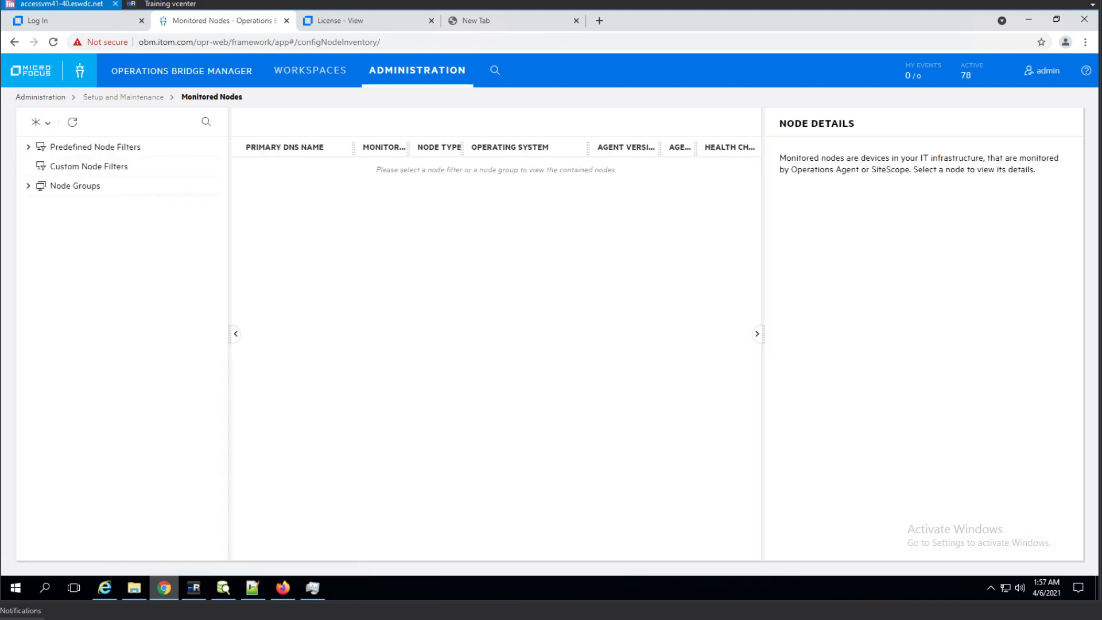
{"action": "mouse_move", "coordinate": [89, 151]}
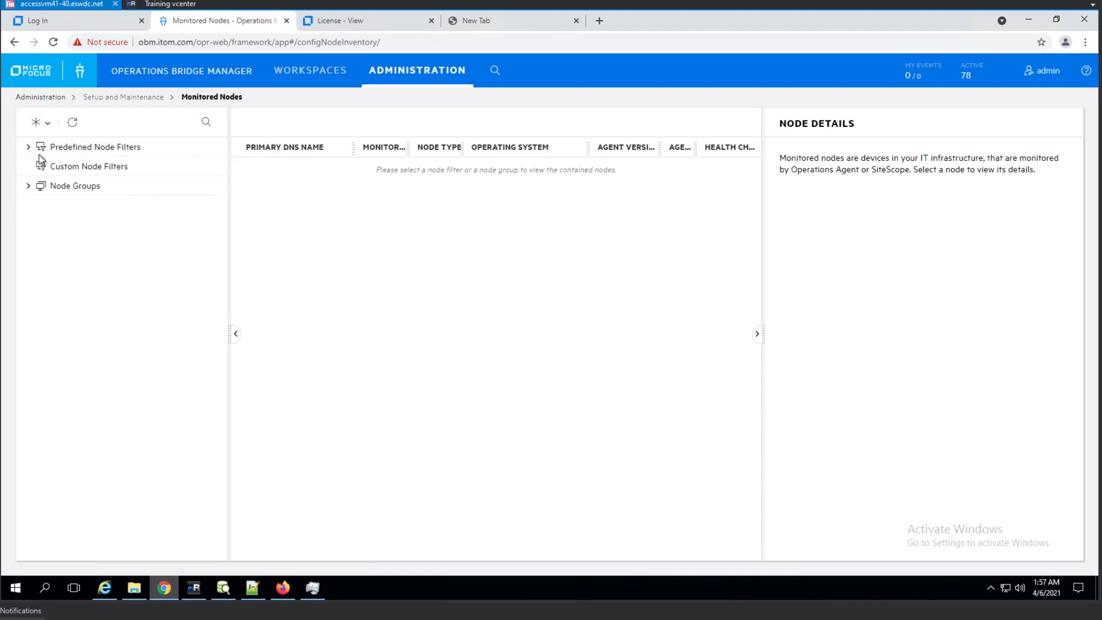
{"action": "left_click", "coordinate": [30, 147]}
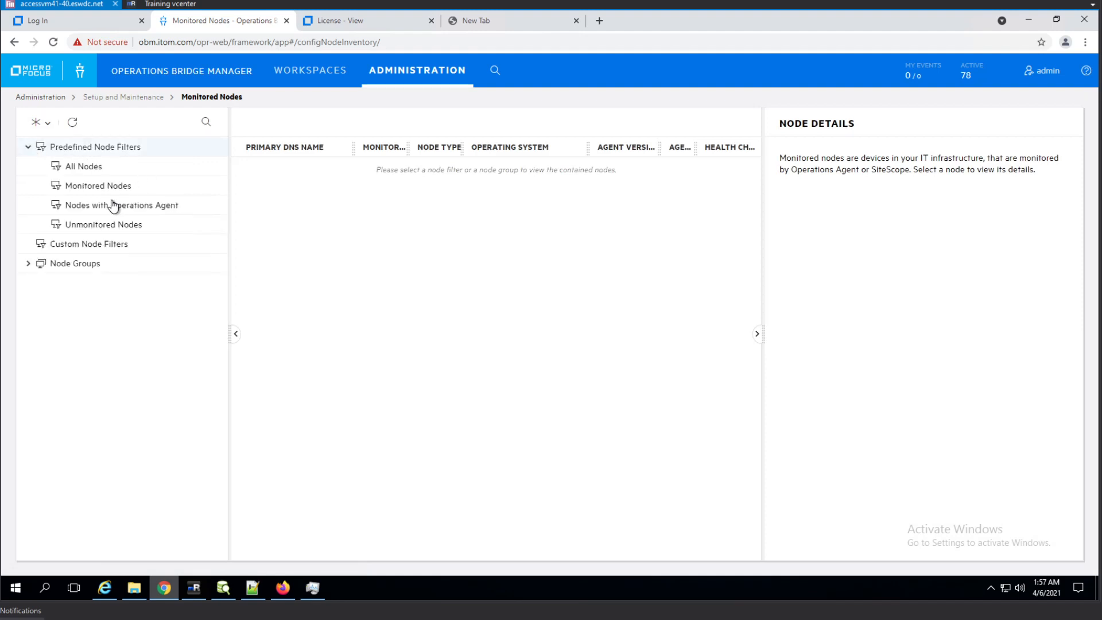
{"action": "left_click", "coordinate": [75, 263]}
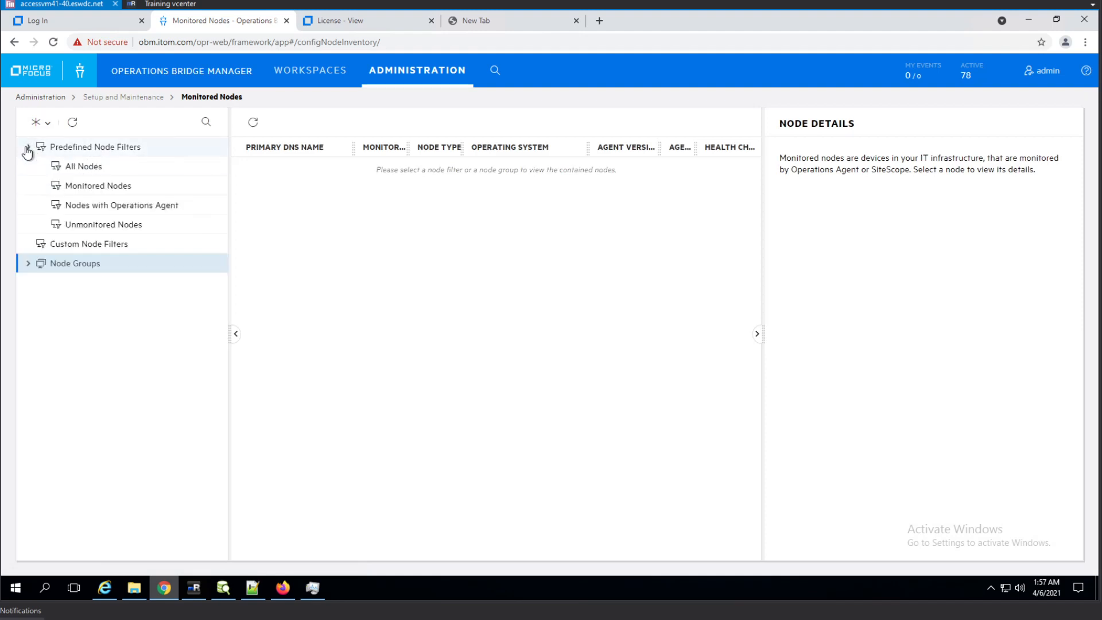
{"action": "left_click", "coordinate": [120, 204]}
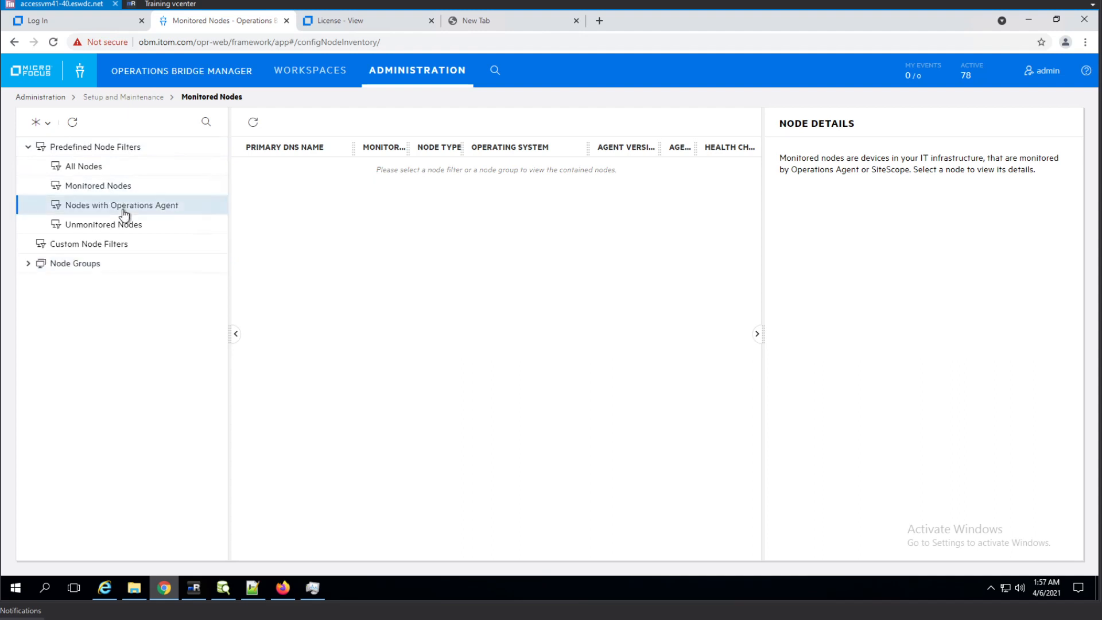
{"action": "left_click", "coordinate": [119, 205]}
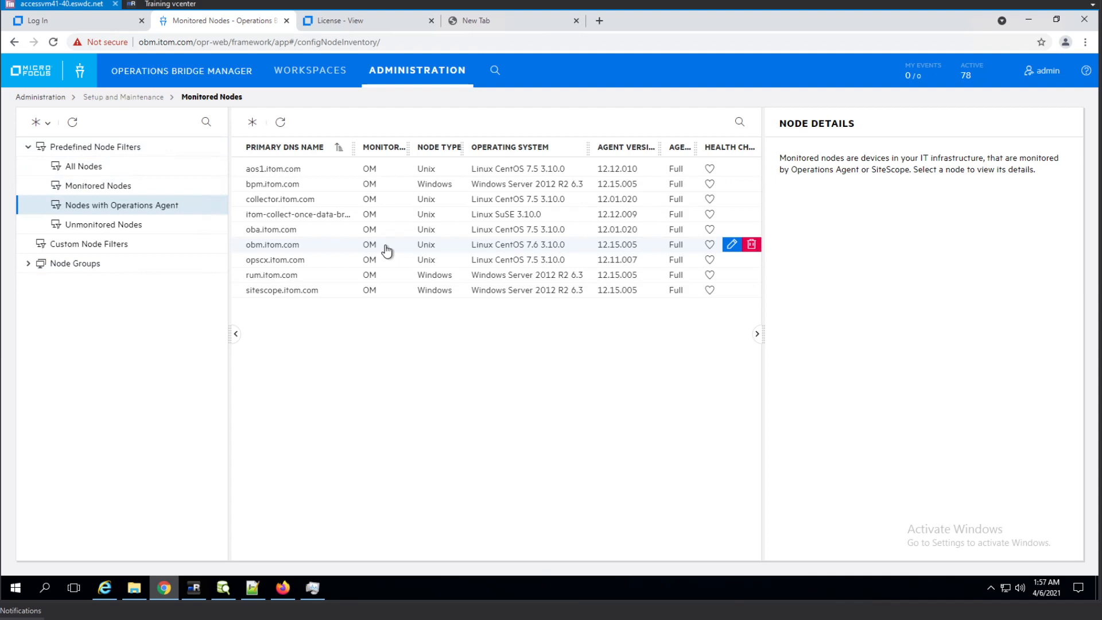
{"action": "mouse_move", "coordinate": [376, 276]}
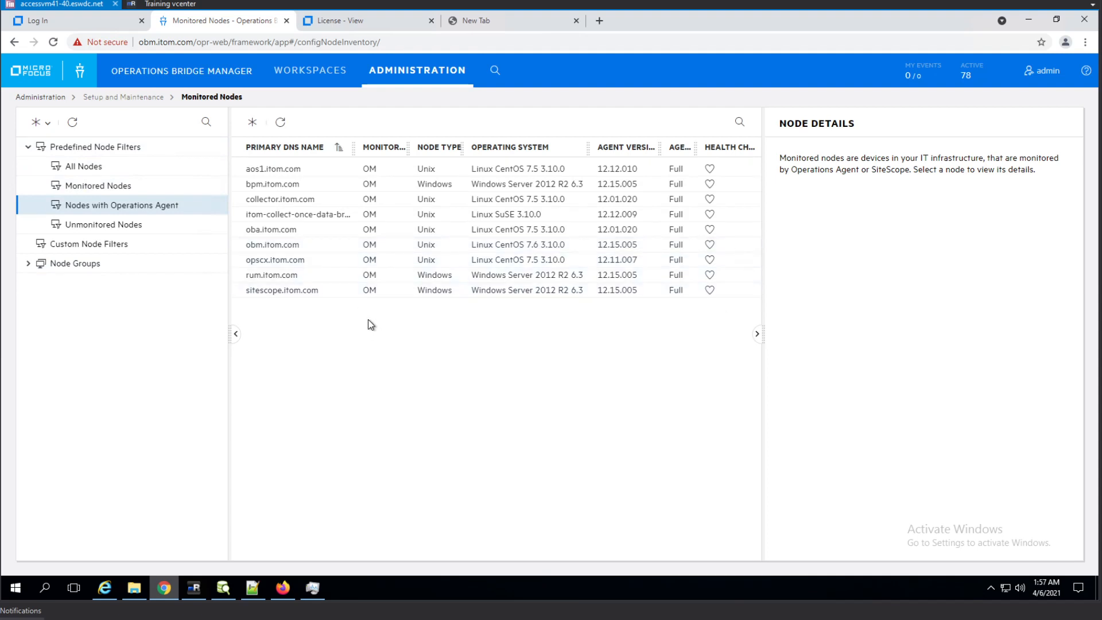
{"action": "mouse_move", "coordinate": [285, 174]}
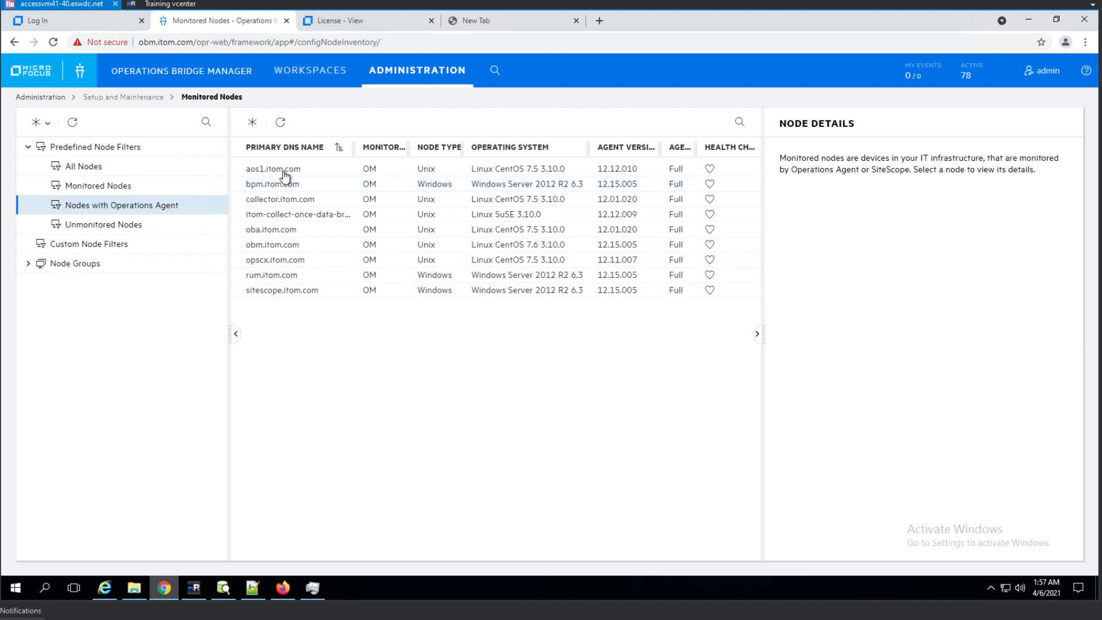
Step: Select aos1.itom.com, choose Update to Latest Version, then switch to mRemoteNG
{"action": "left_click", "coordinate": [273, 168]}
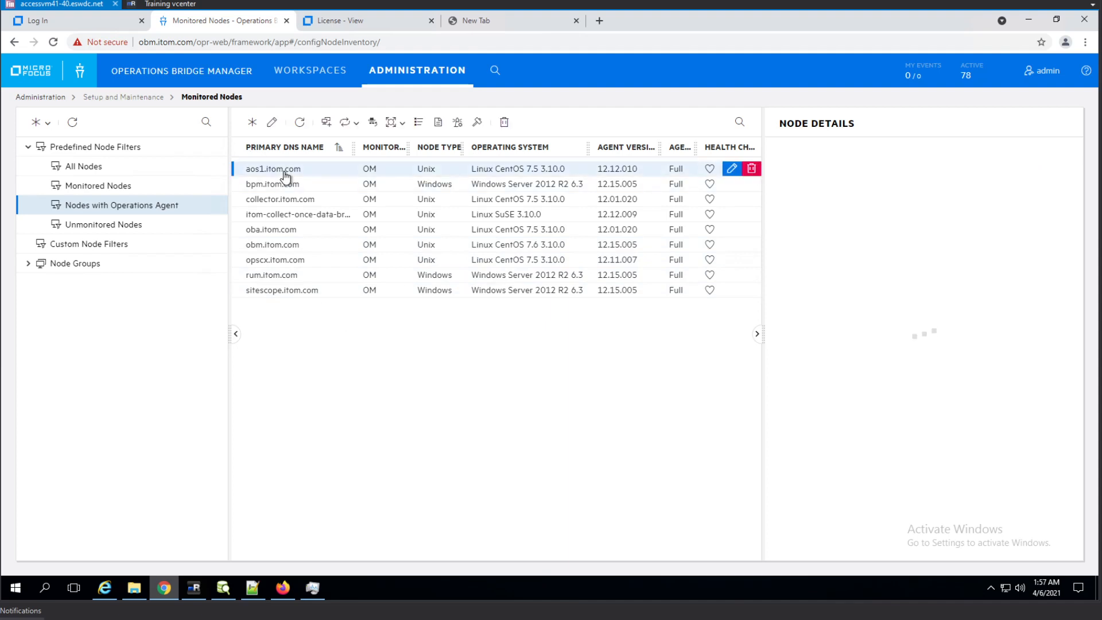
{"action": "left_click", "coordinate": [273, 169]}
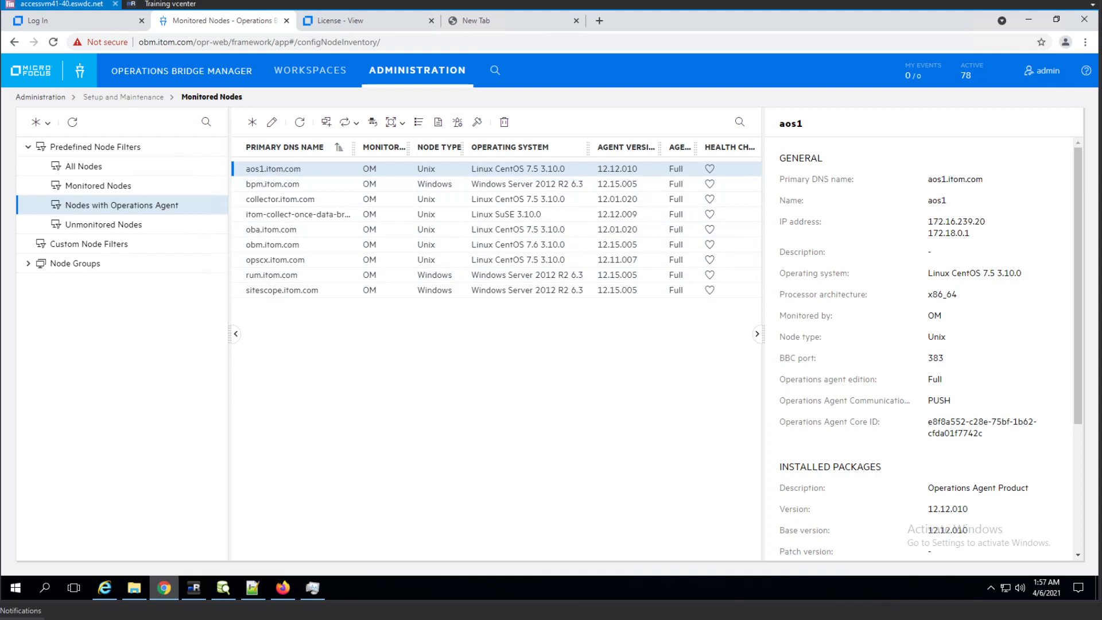
{"action": "mouse_move", "coordinate": [586, 207]}
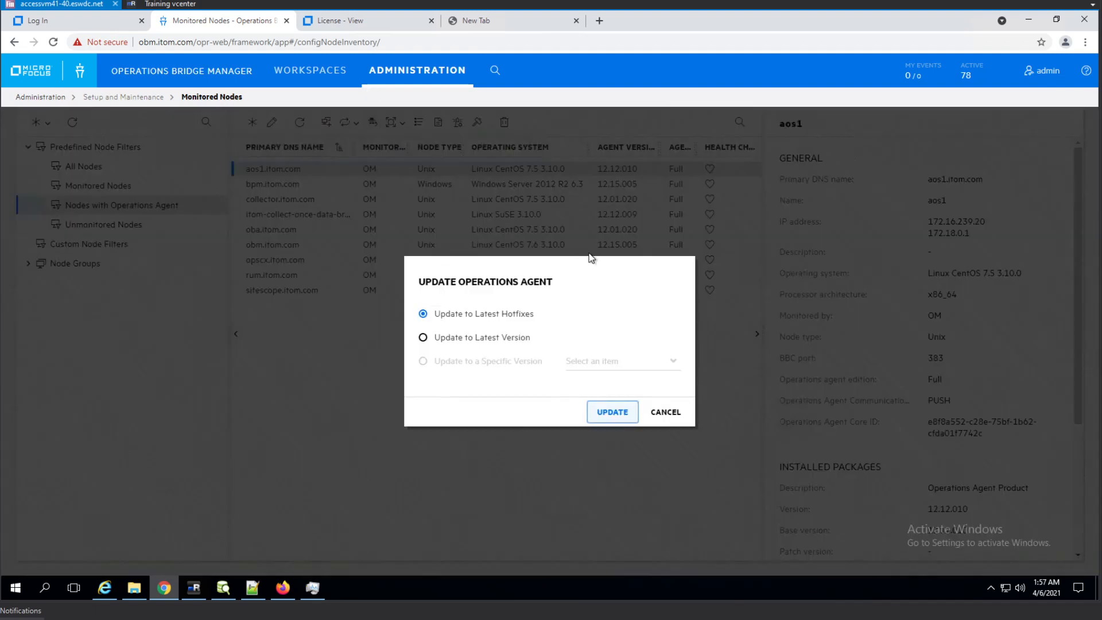
{"action": "left_click", "coordinate": [423, 337]}
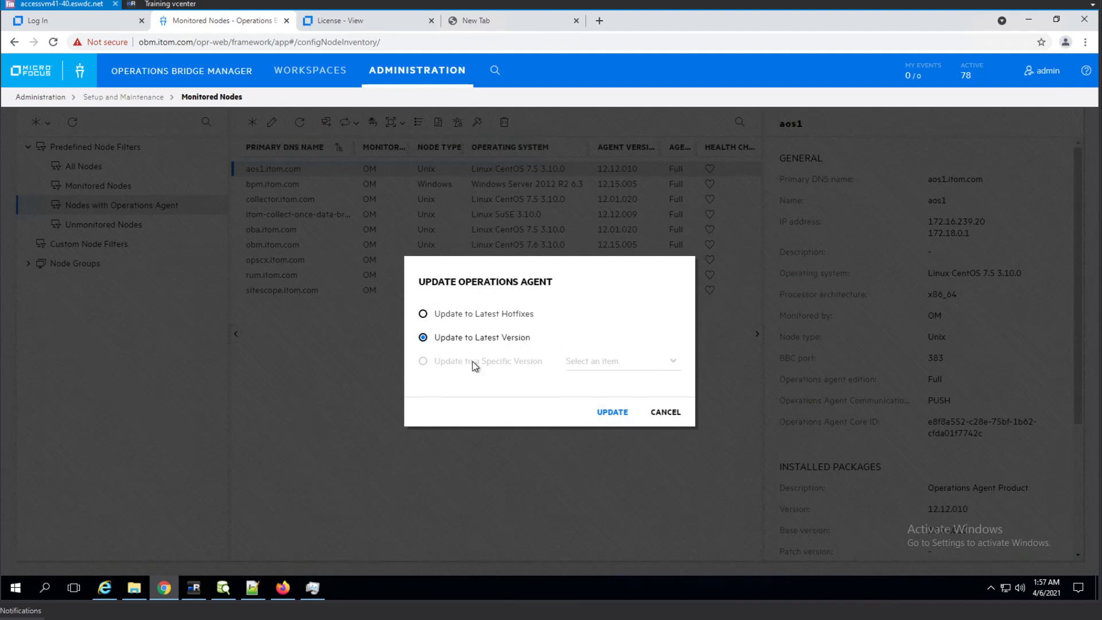
{"action": "mouse_move", "coordinate": [500, 317]}
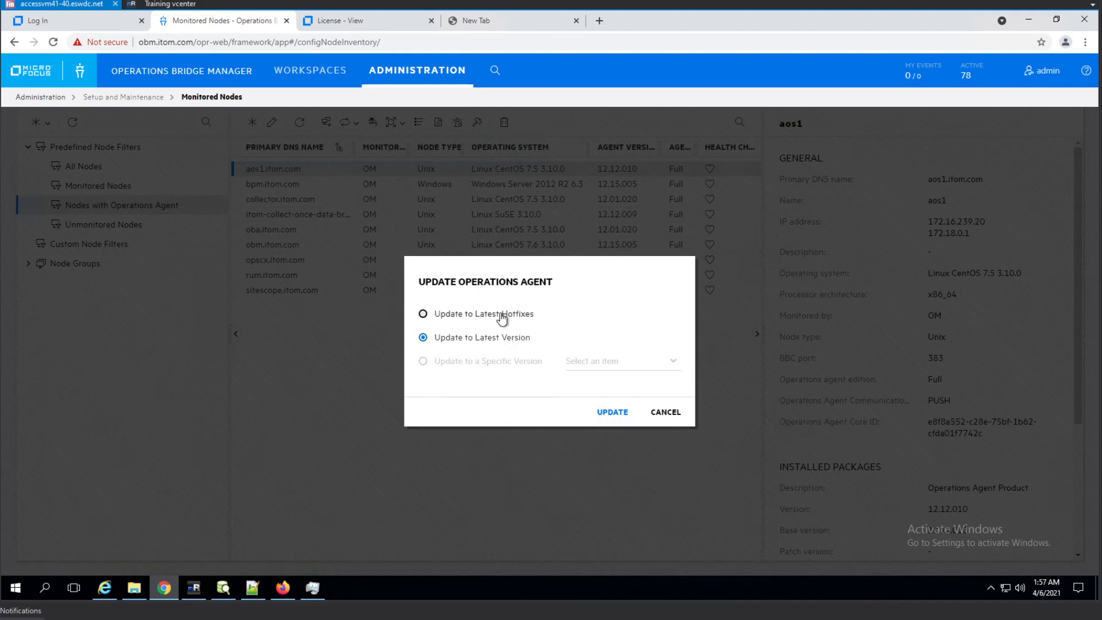
{"action": "mouse_move", "coordinate": [501, 317]}
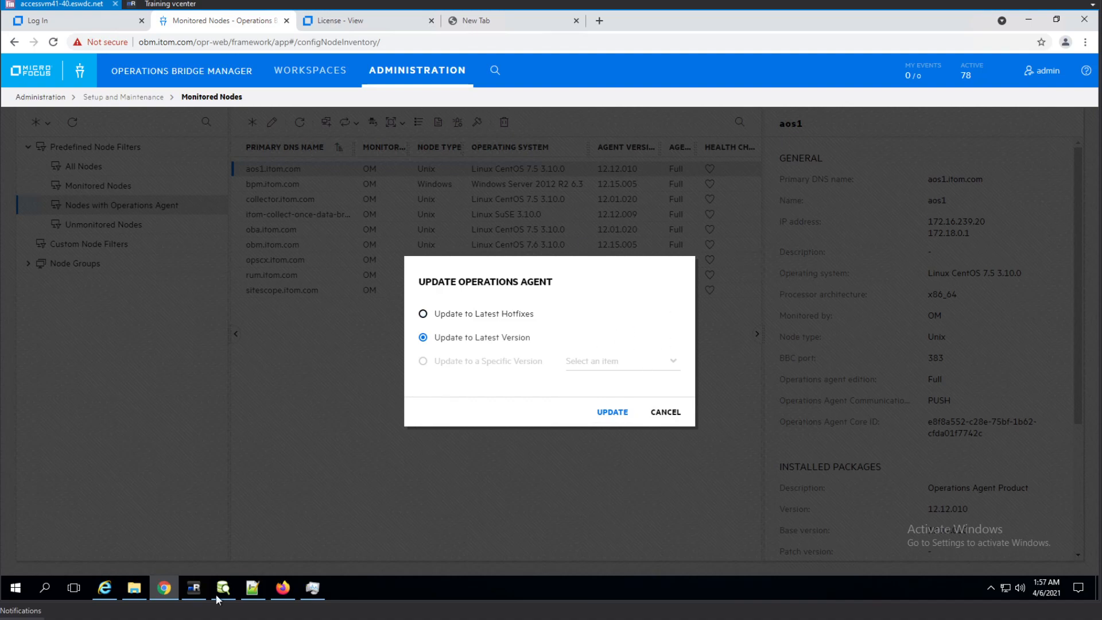
{"action": "left_click", "coordinate": [193, 588]}
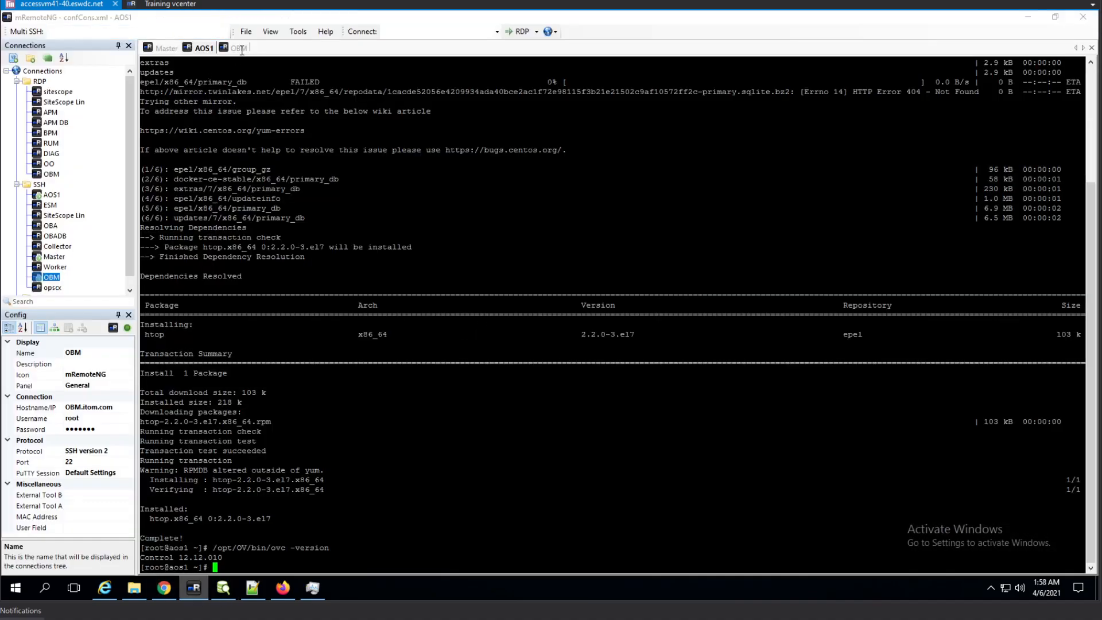
Step: Start the Update Operations Agent job for aos1 and dismiss the 1/1 Jobs completed message
{"action": "left_click", "coordinate": [236, 47]}
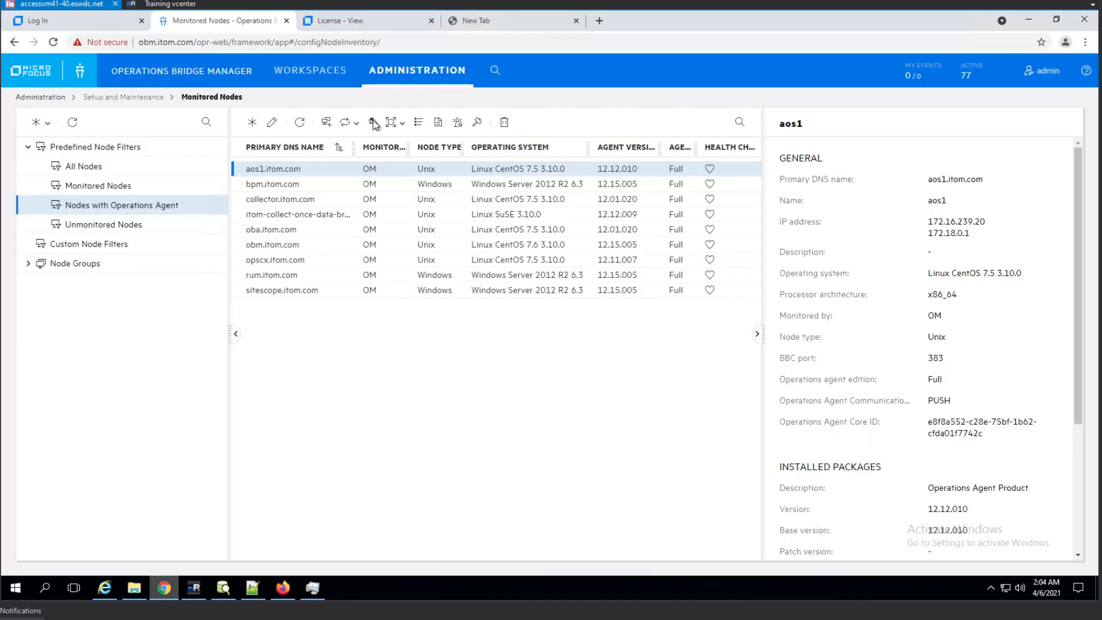
{"action": "left_click", "coordinate": [374, 122]}
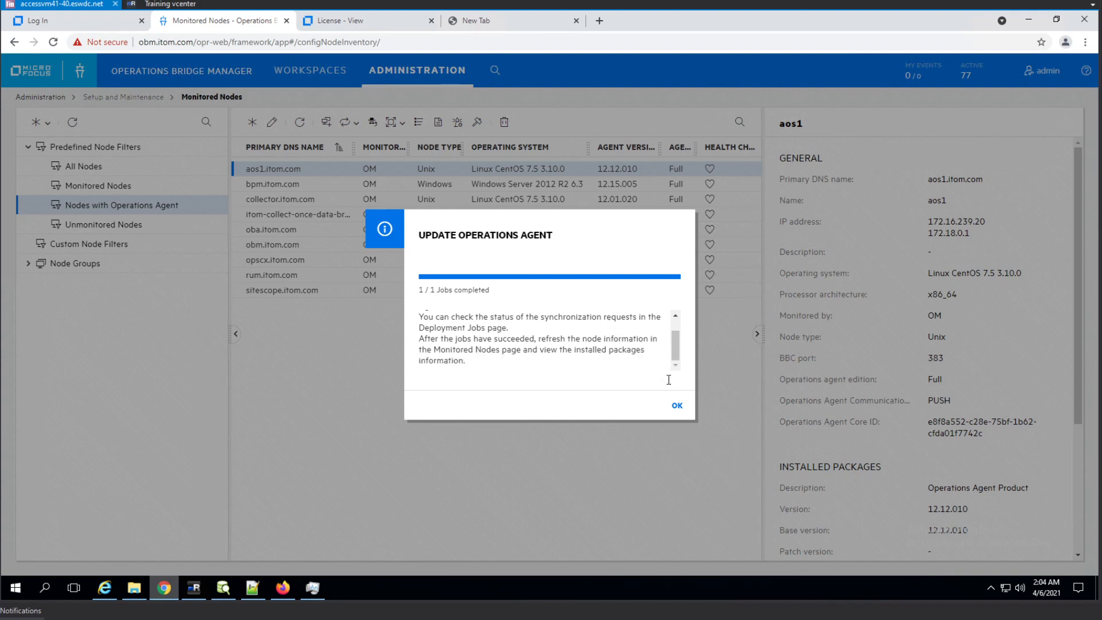
{"action": "left_click", "coordinate": [677, 405]}
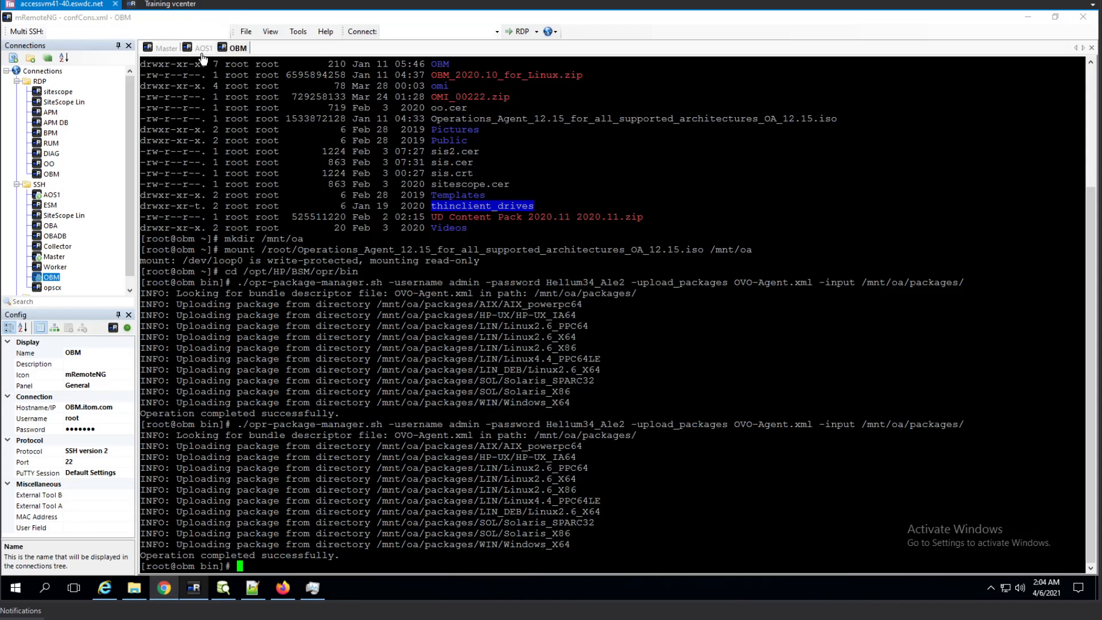
Step: Run htop on aos1 to watch the /opt/OV agent processes, then return to Chrome
{"action": "left_click", "coordinate": [165, 48]}
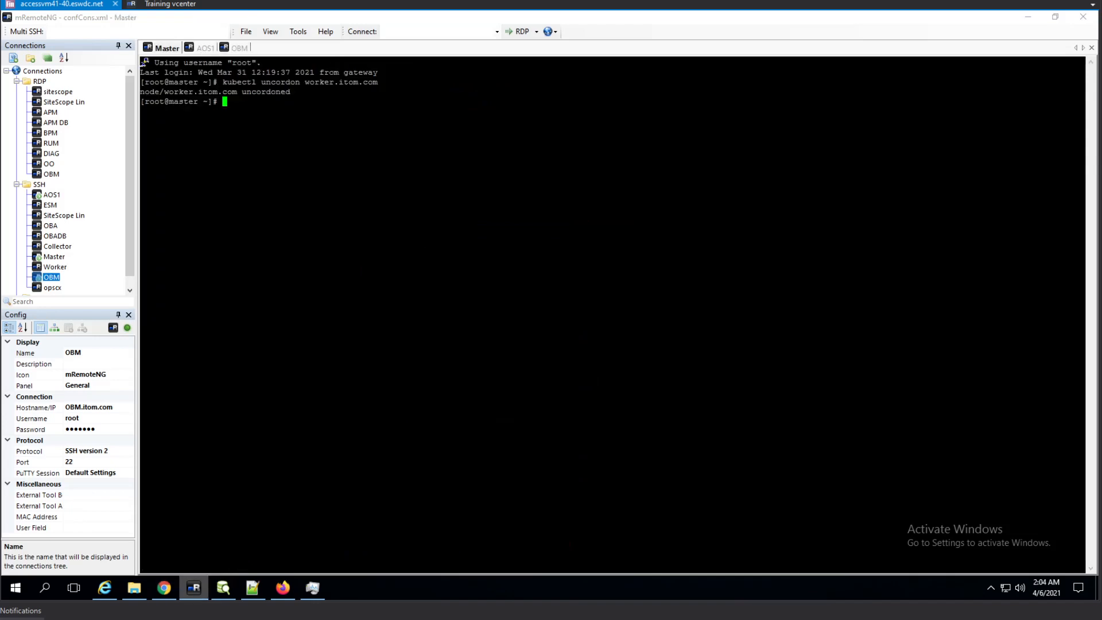
{"action": "left_click", "coordinate": [205, 48]}
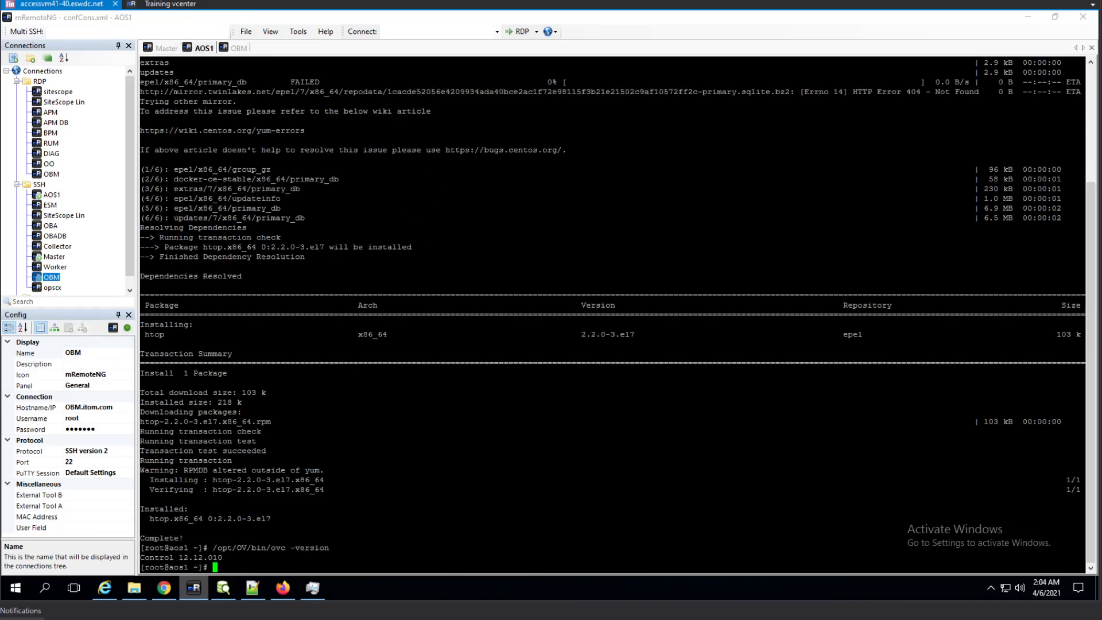
{"action": "type", "text": "htop"}
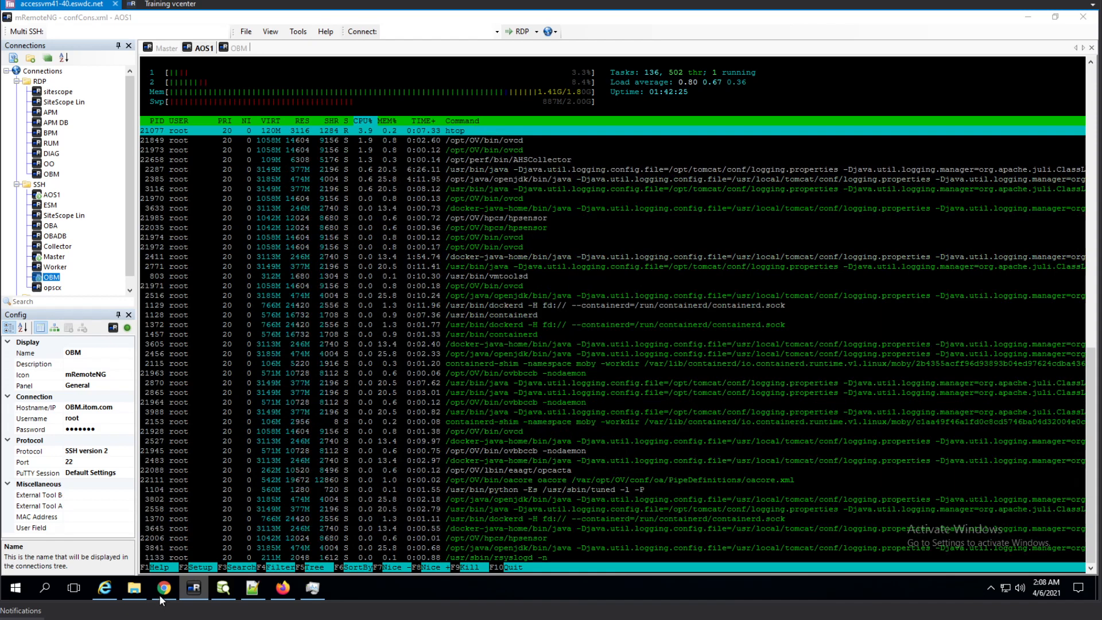
{"action": "left_click", "coordinate": [165, 587]}
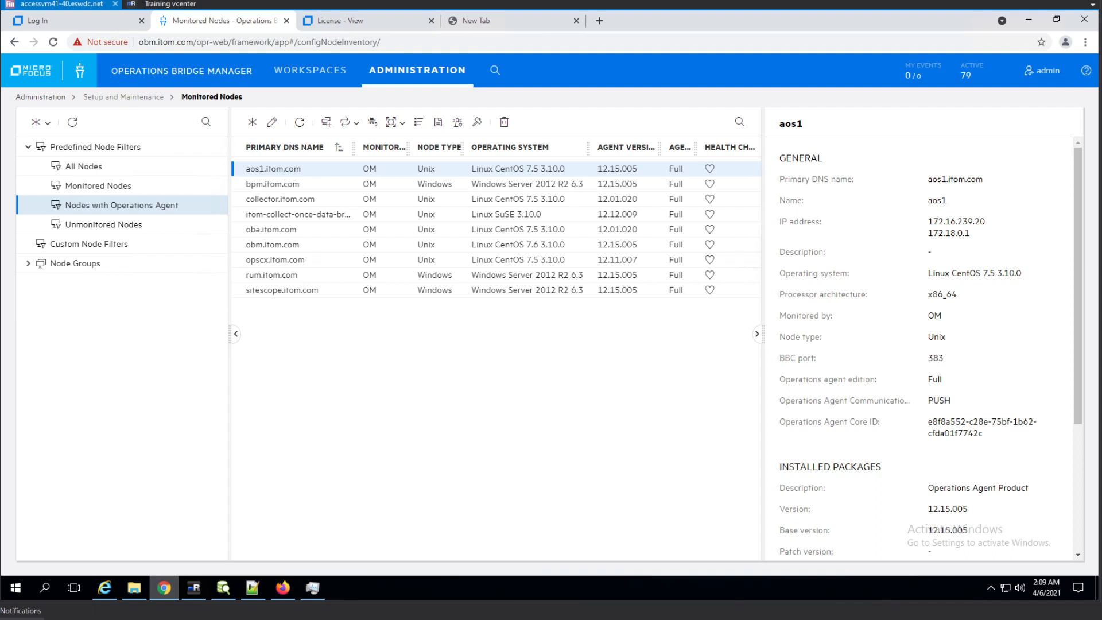
{"action": "mouse_move", "coordinate": [416, 378]}
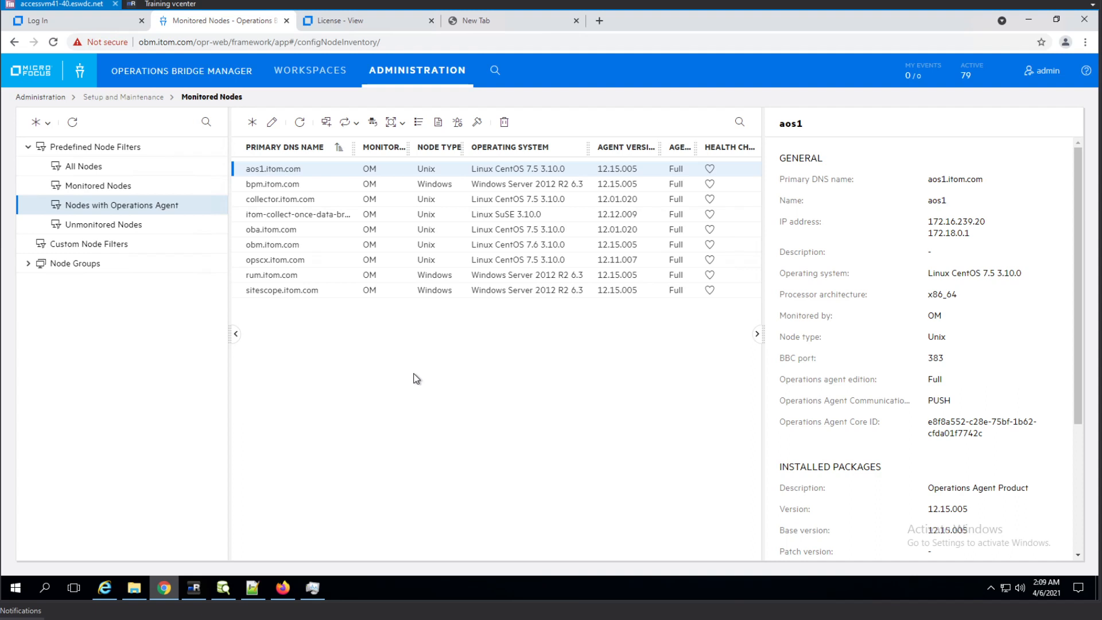
{"action": "mouse_move", "coordinate": [136, 510]}
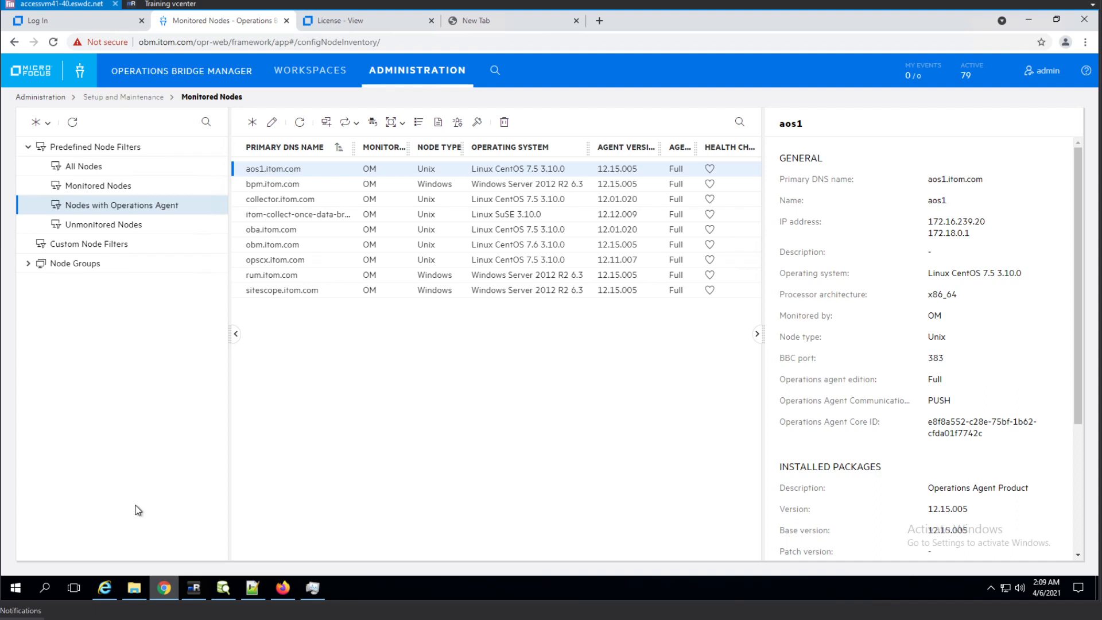